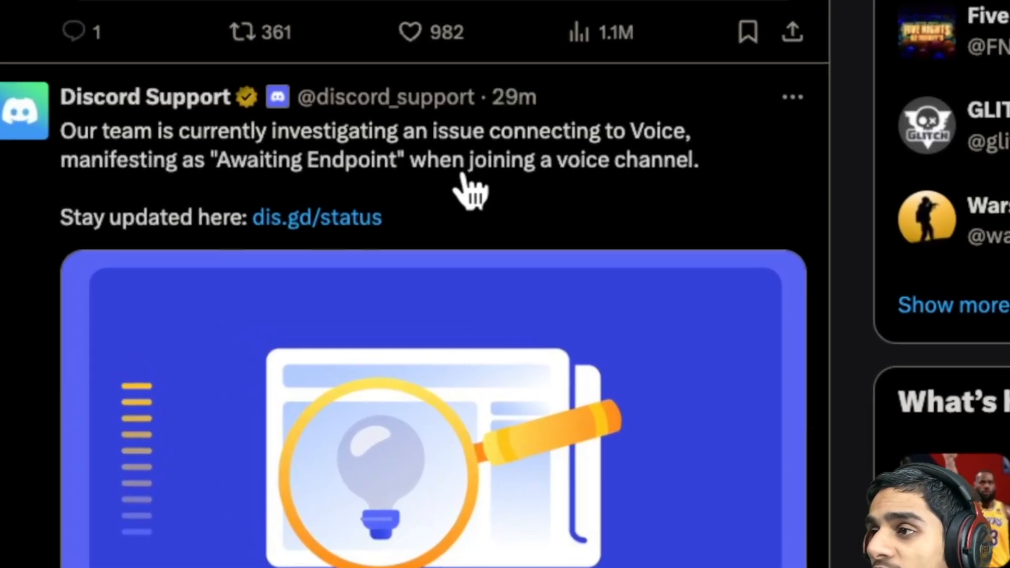
pyautogui.scroll(-3)
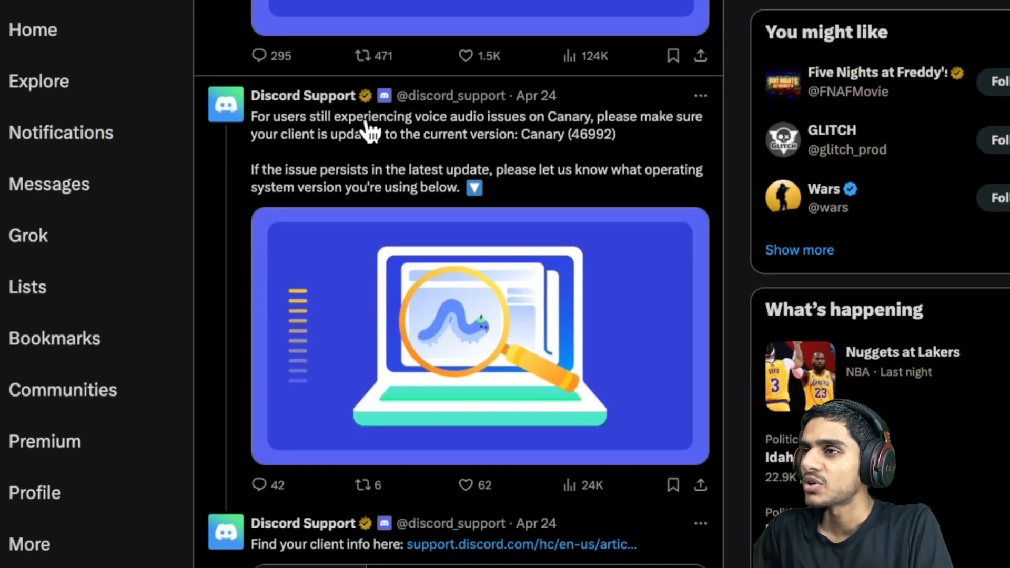
pyautogui.scroll(-3)
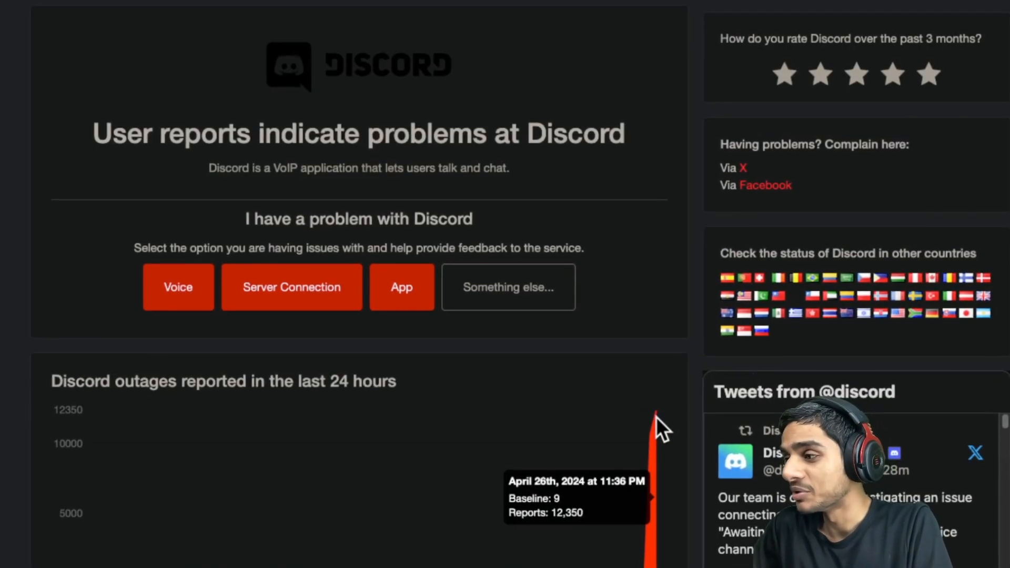
pyautogui.scroll(-3)
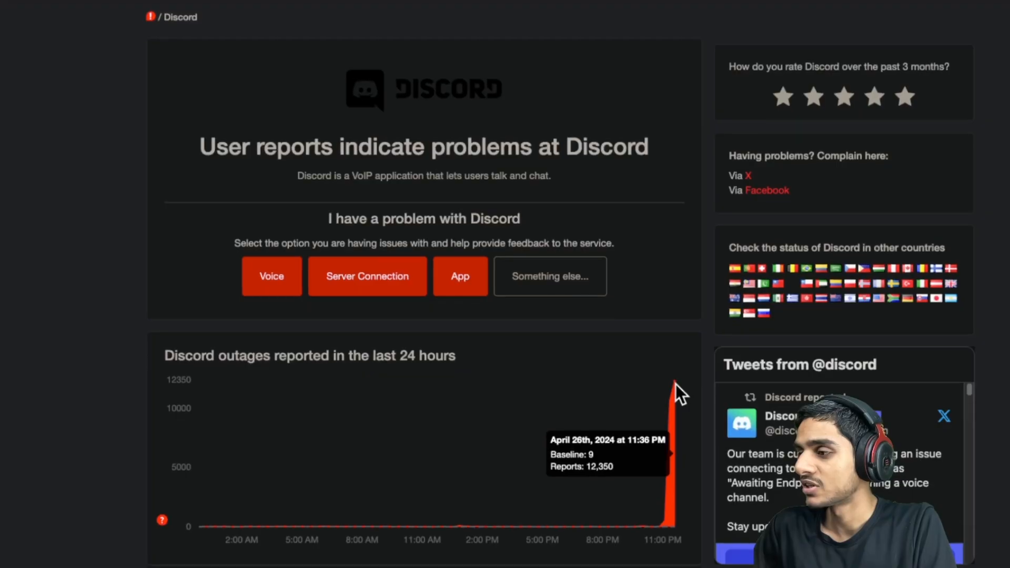
pyautogui.click(748, 190)
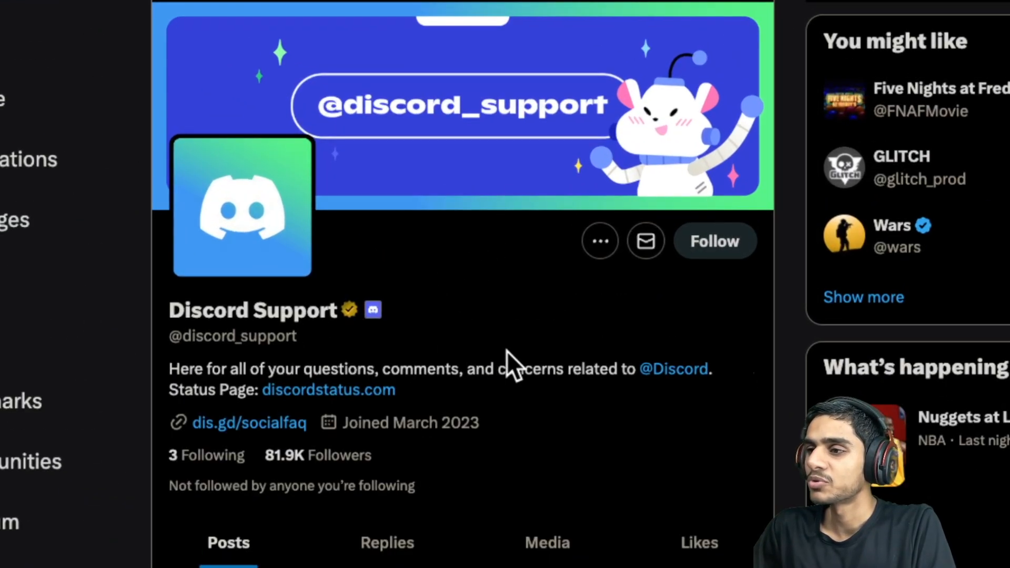
# Follow the discordstatus.com bio link to the status page with the voice connection incident.
pyautogui.click(328, 389)
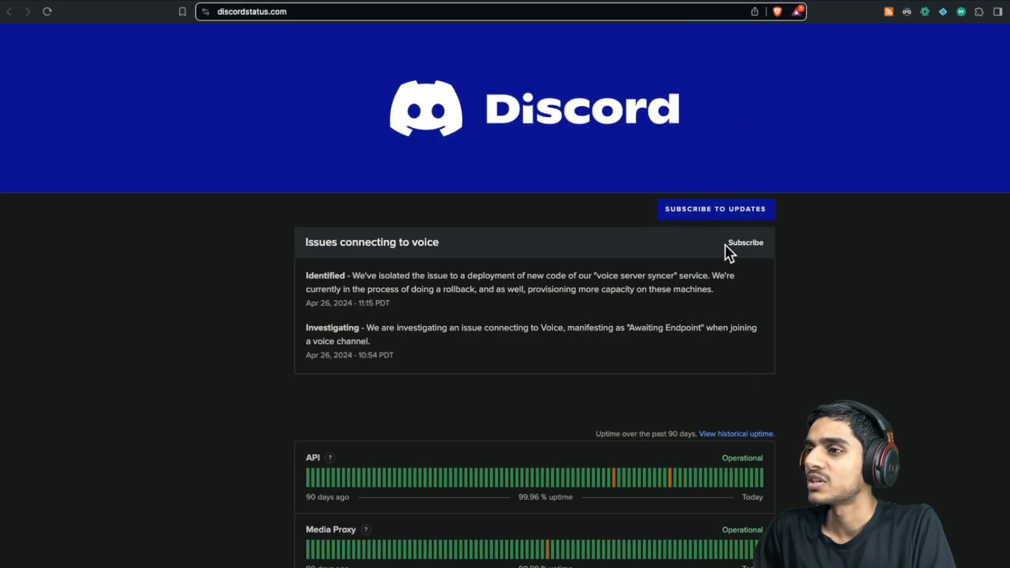
pyautogui.moveTo(599, 182)
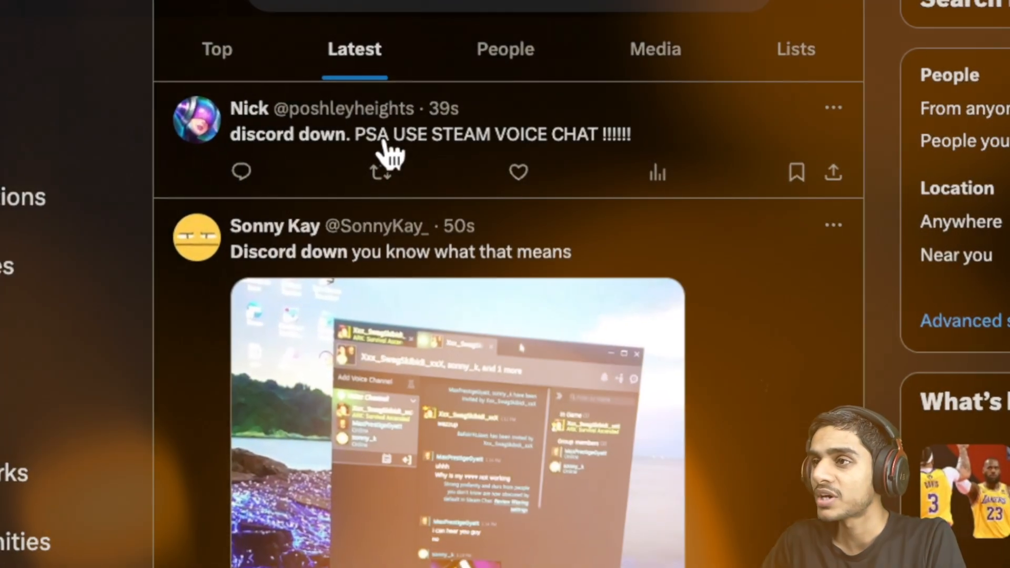
pyautogui.scroll(-3)
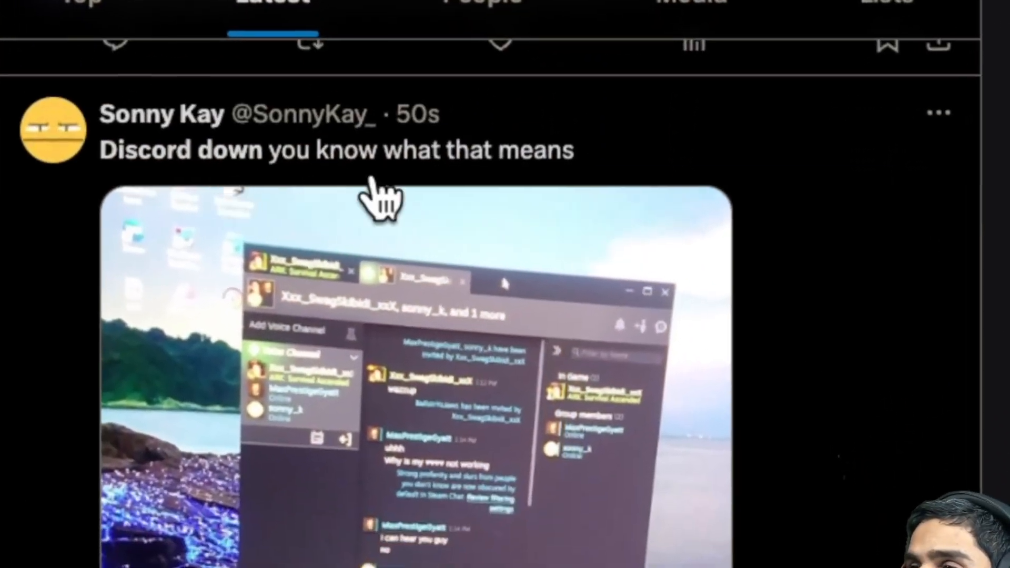
pyautogui.scroll(-3)
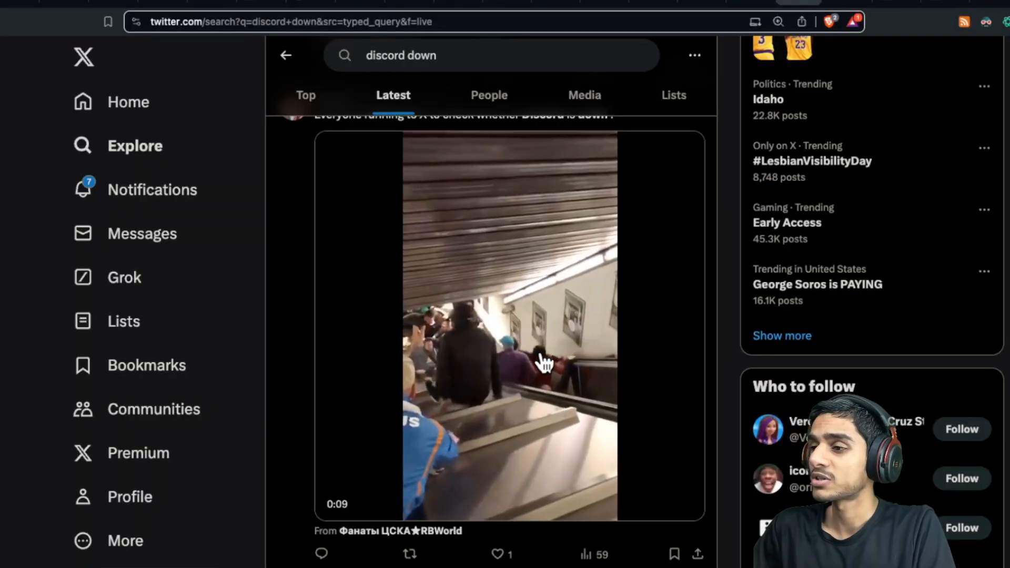
pyautogui.scroll(-3)
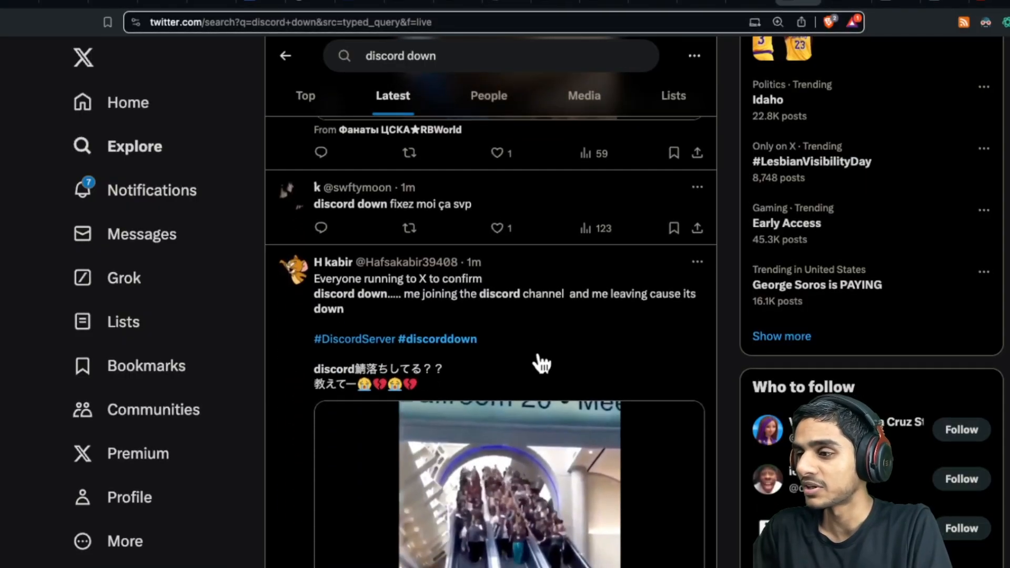
pyautogui.scroll(-3)
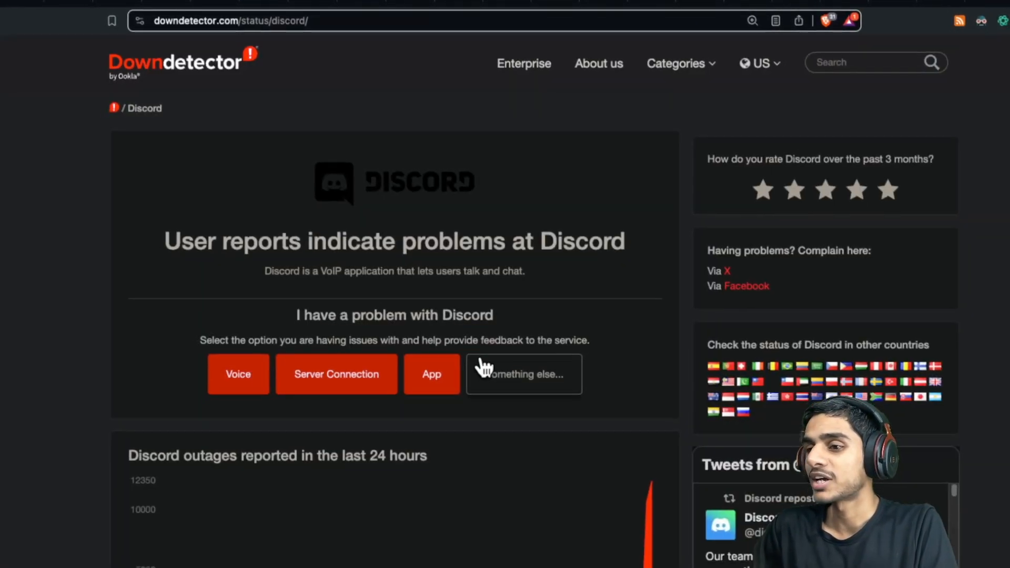
pyautogui.scroll(-3)
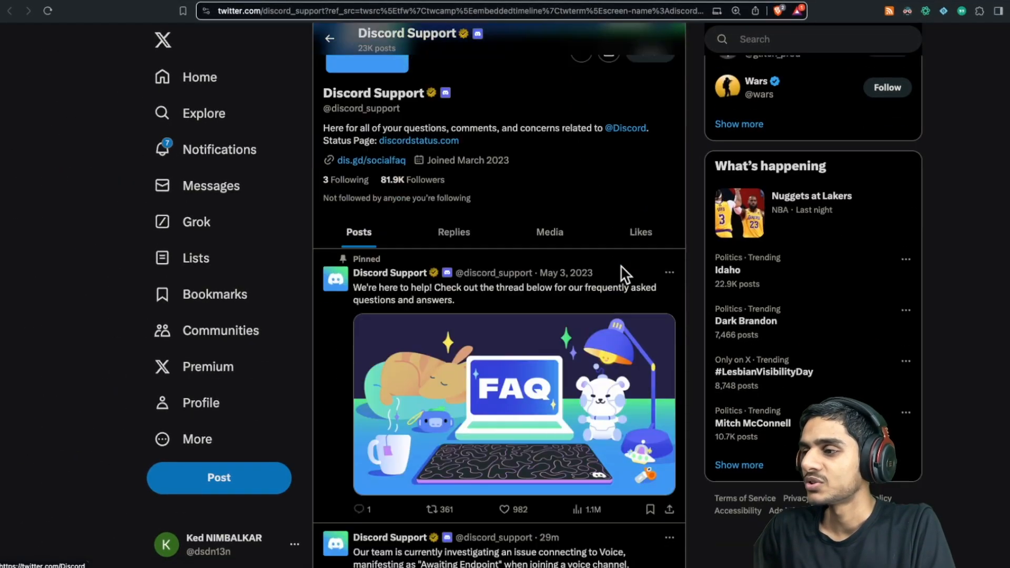
pyautogui.scroll(-3)
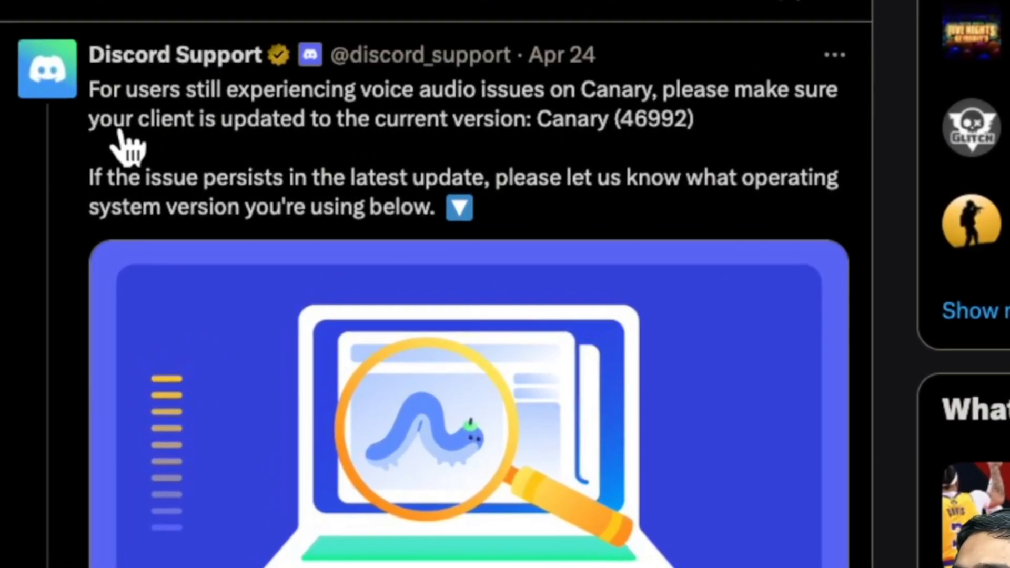
pyautogui.scroll(-3)
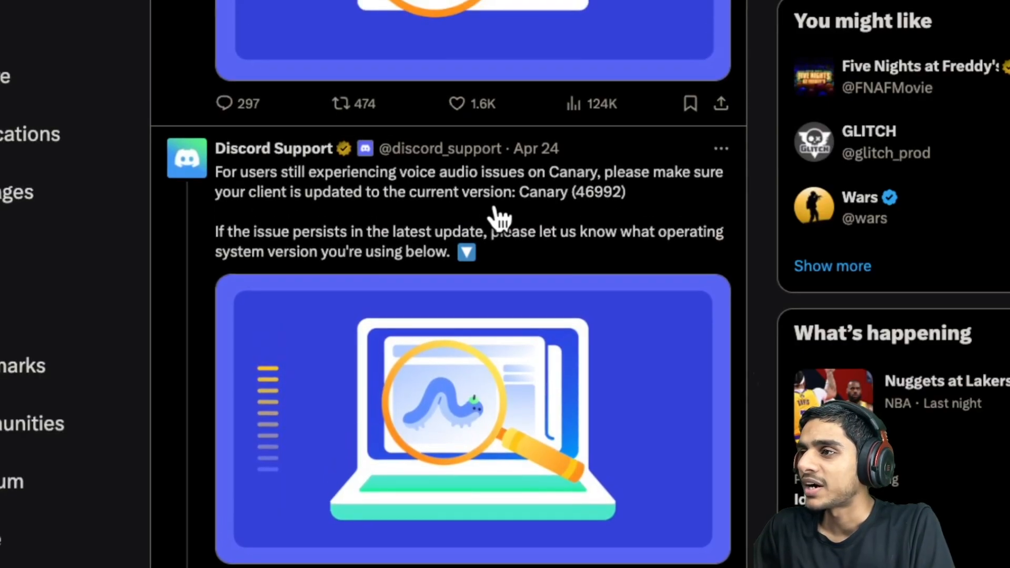
pyautogui.scroll(-3)
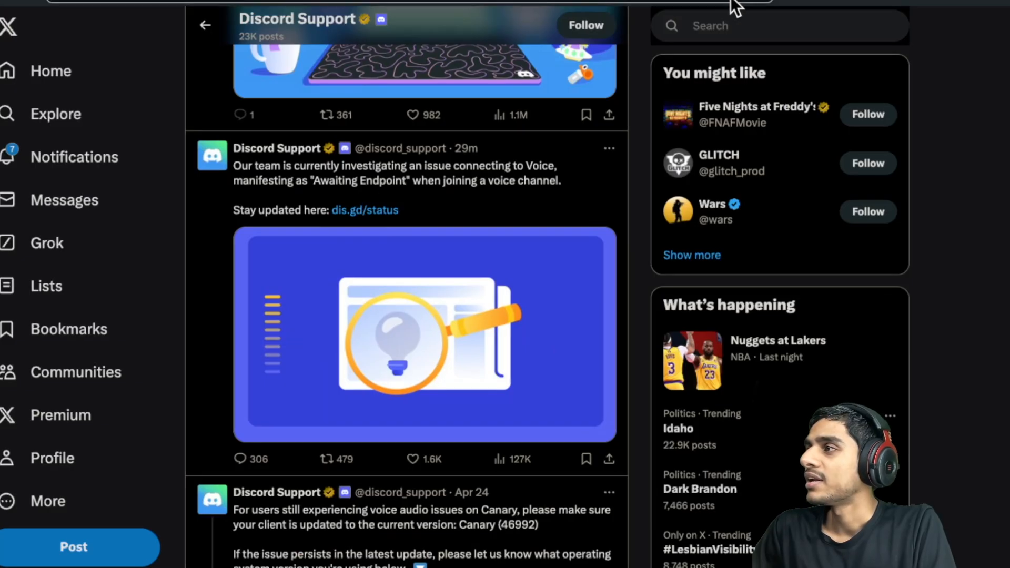
# Return to the discordstatus.com tab and review the component uptime bars.
pyautogui.click(364, 210)
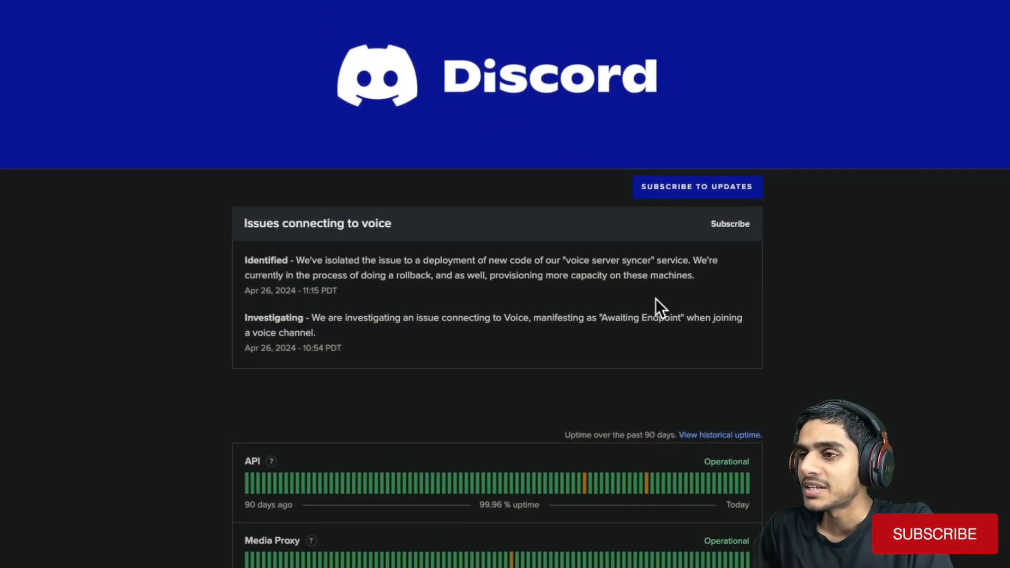
pyautogui.scroll(-3)
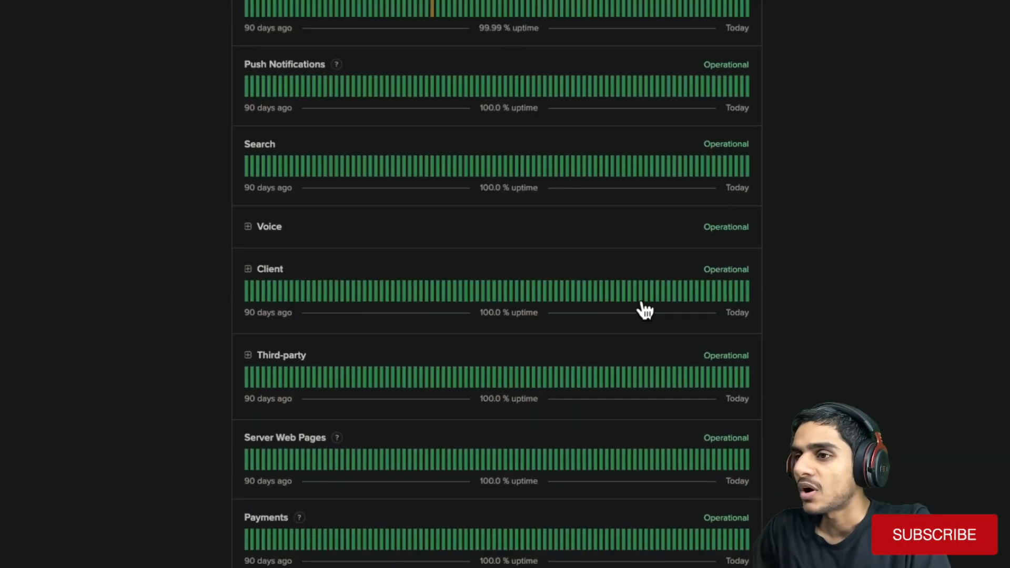
pyautogui.scroll(-3)
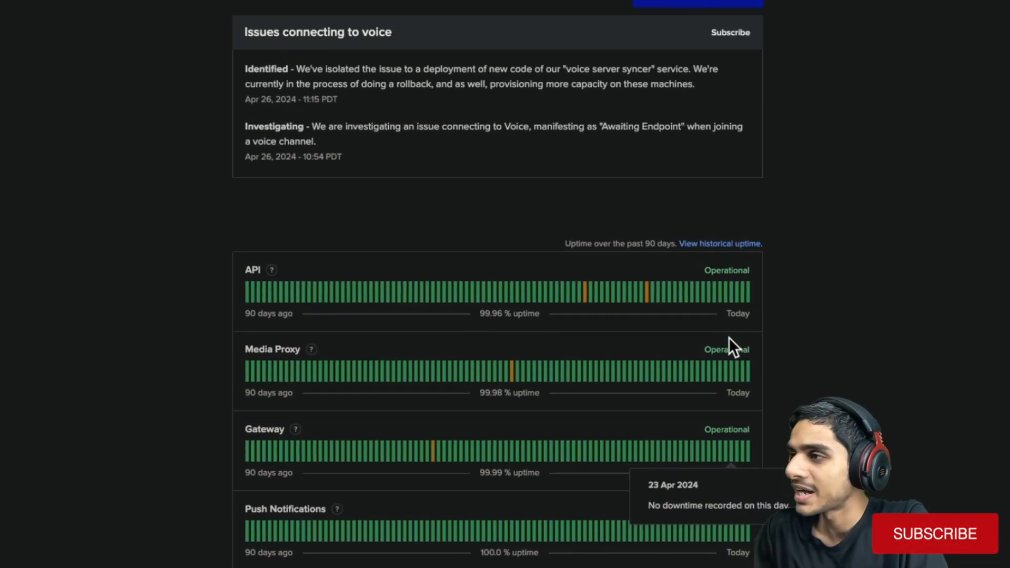
pyautogui.scroll(-3)
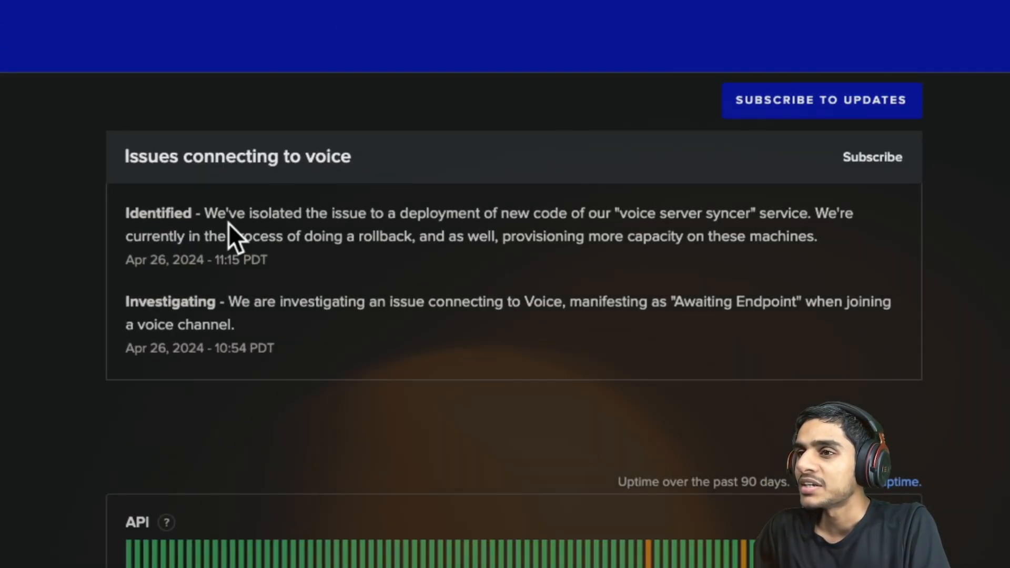
# Highlight the Identified update text stating Discord is 'in the process of doing a rollback'.
pyautogui.moveTo(253, 213); pyautogui.dragTo(595, 213)
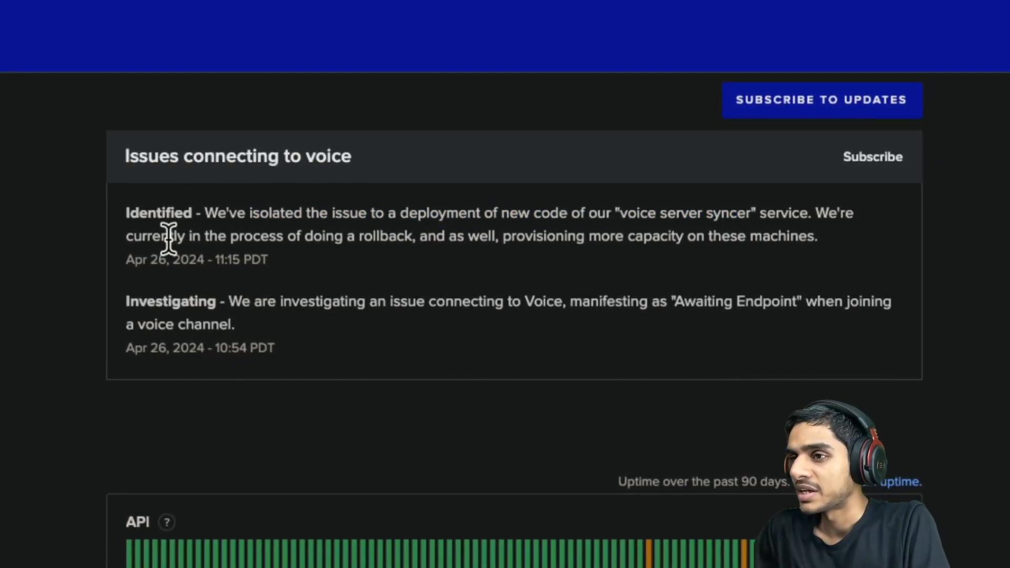
pyautogui.moveTo(171, 236); pyautogui.dragTo(416, 236)
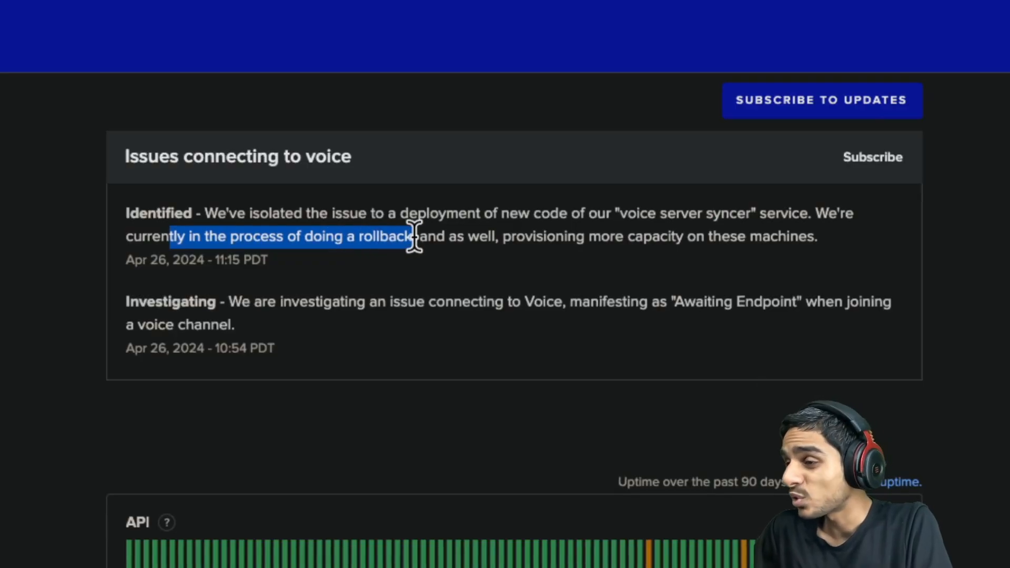